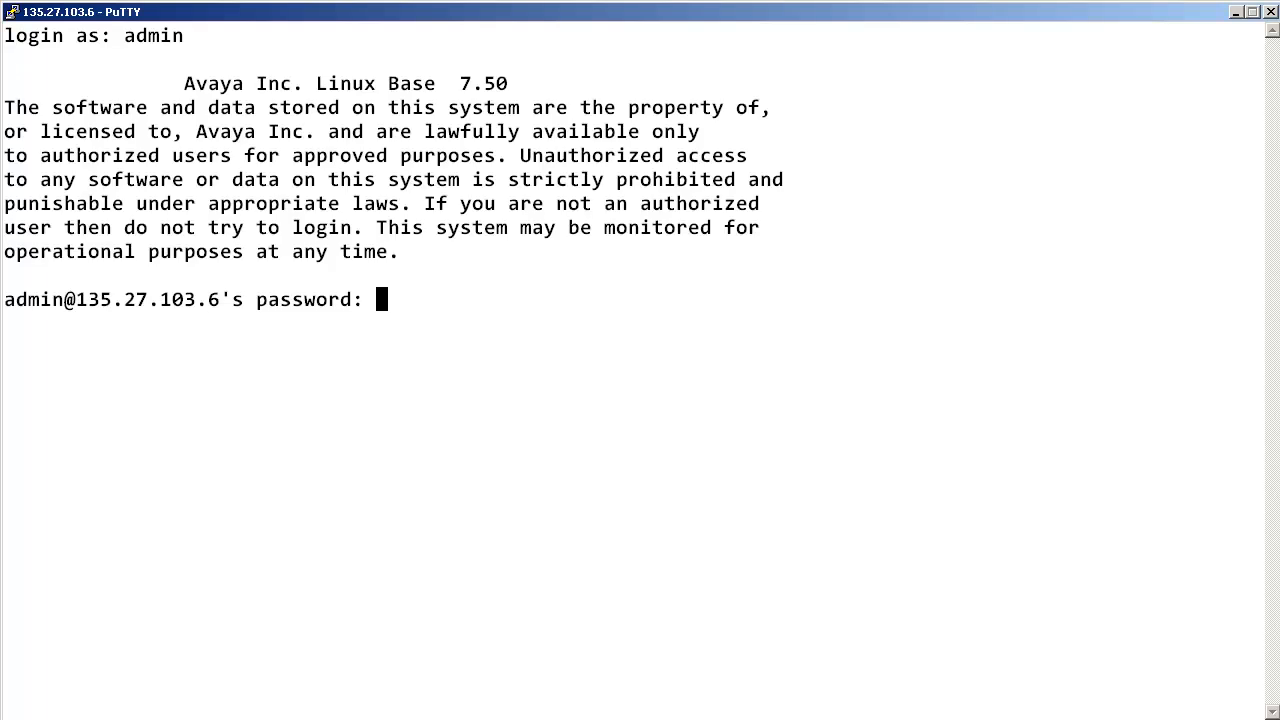
Step: Submit the admin password to reach the Avaya server shell prompt
key(Return)
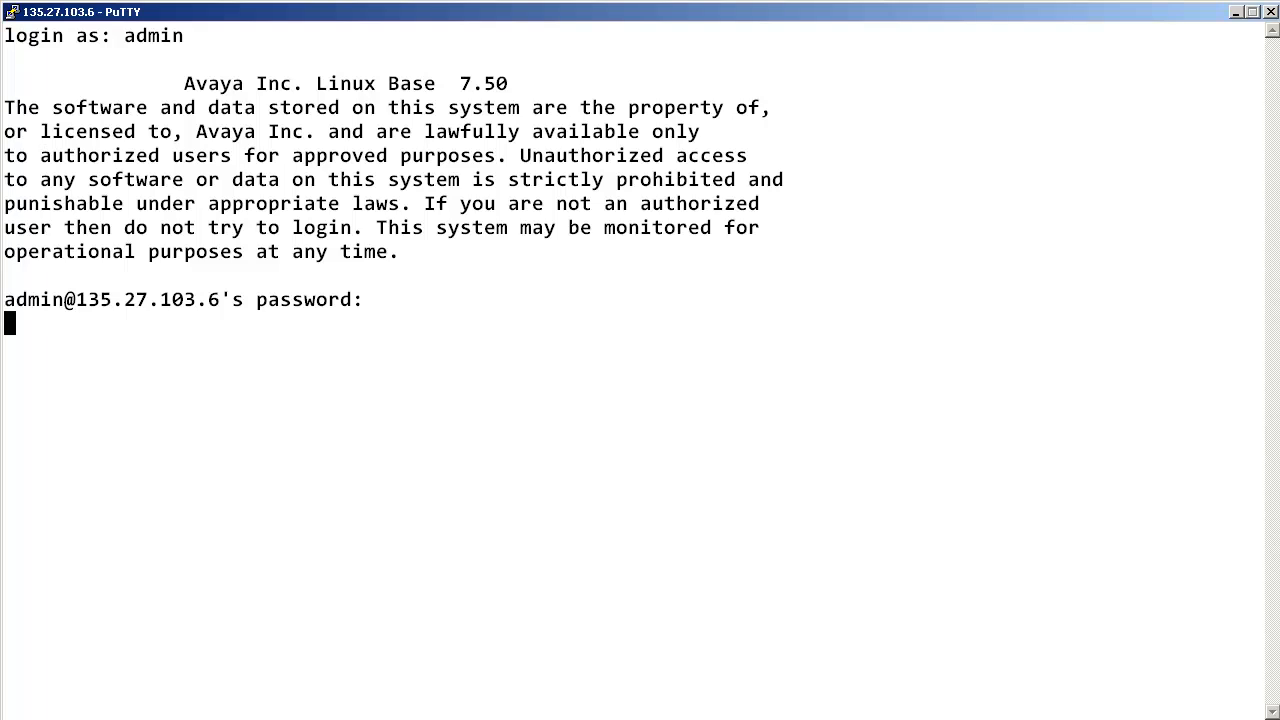
key(Return)
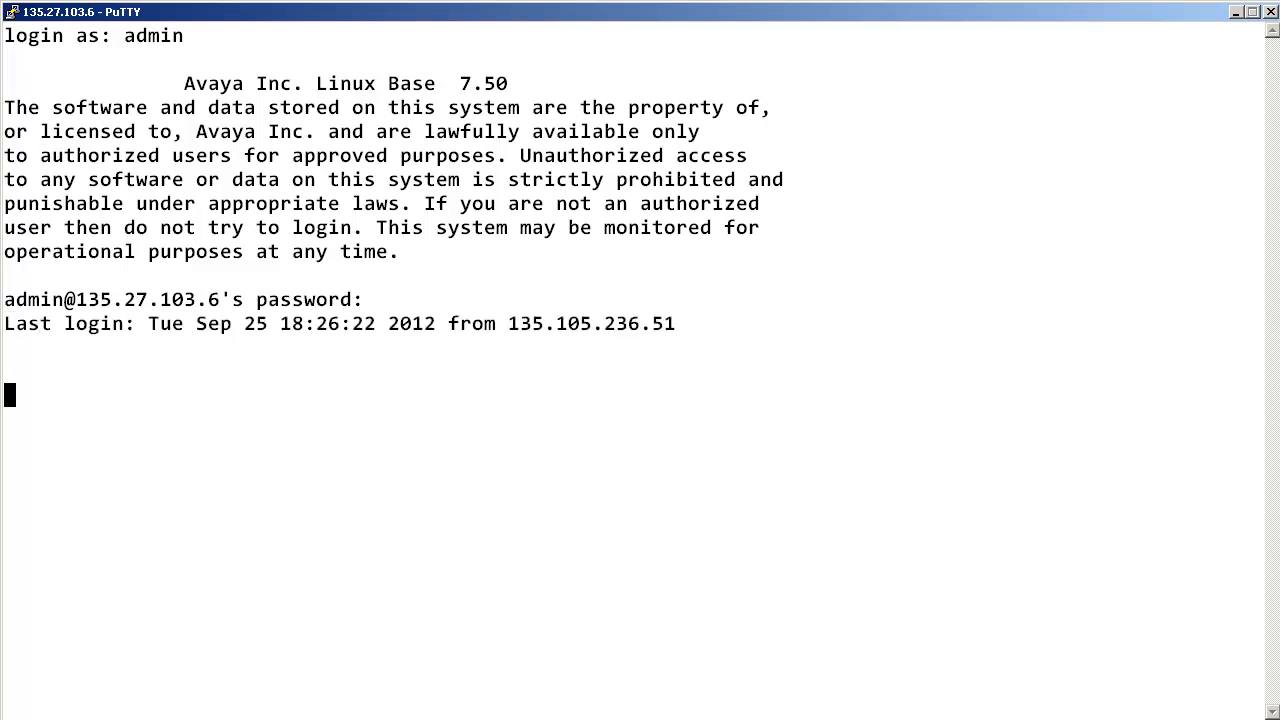
key(Return)
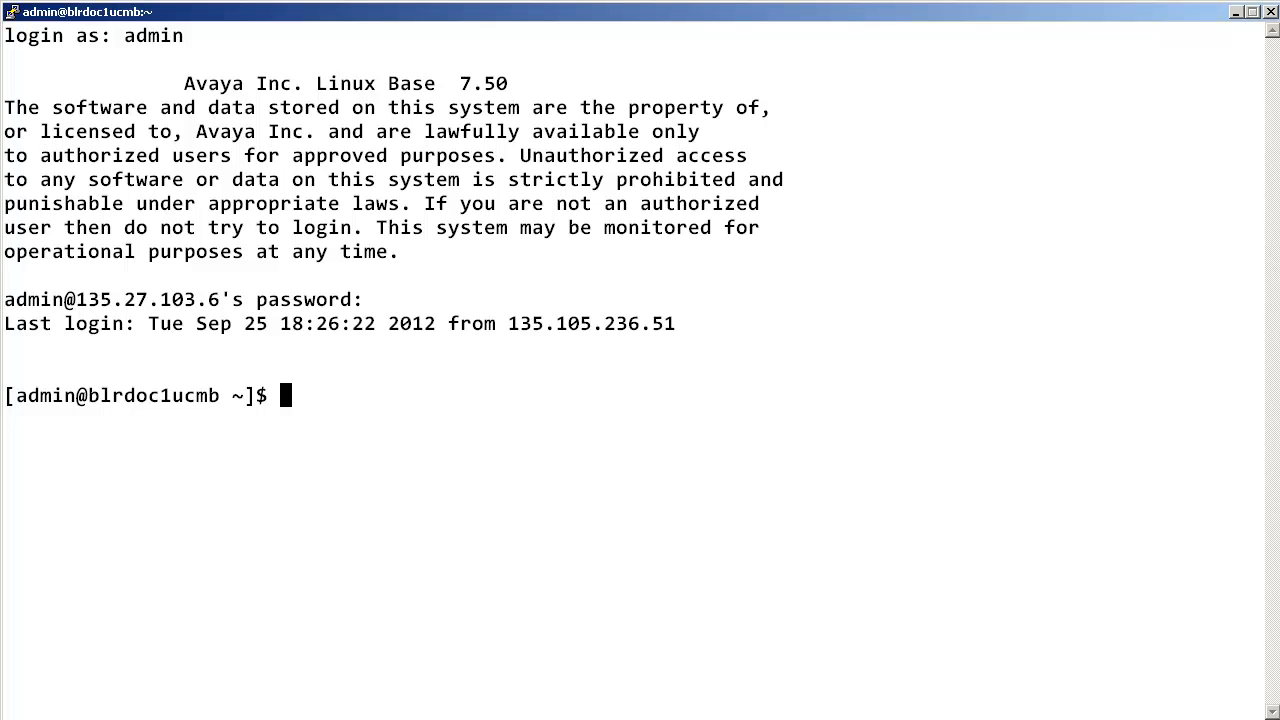
Step: Run slgSetShowAll to list the six registered SIP line endpoints
text(slgS)
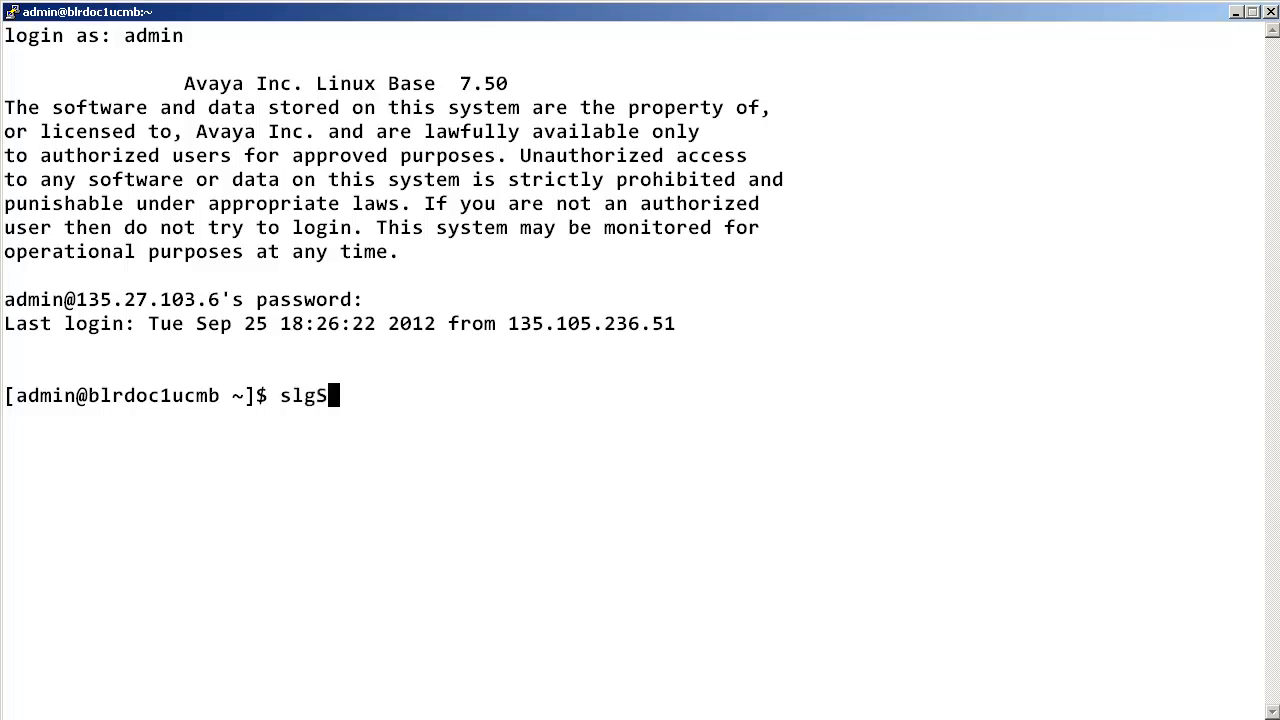
text(etShow)
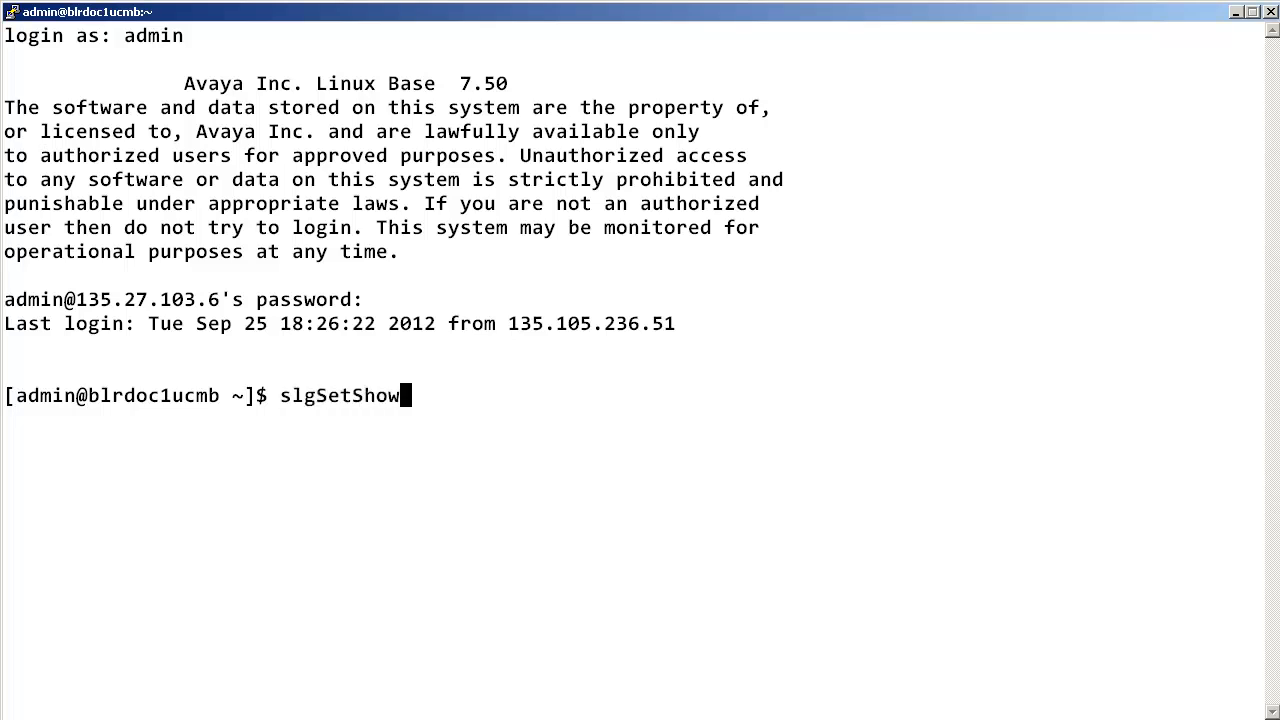
key(Return)
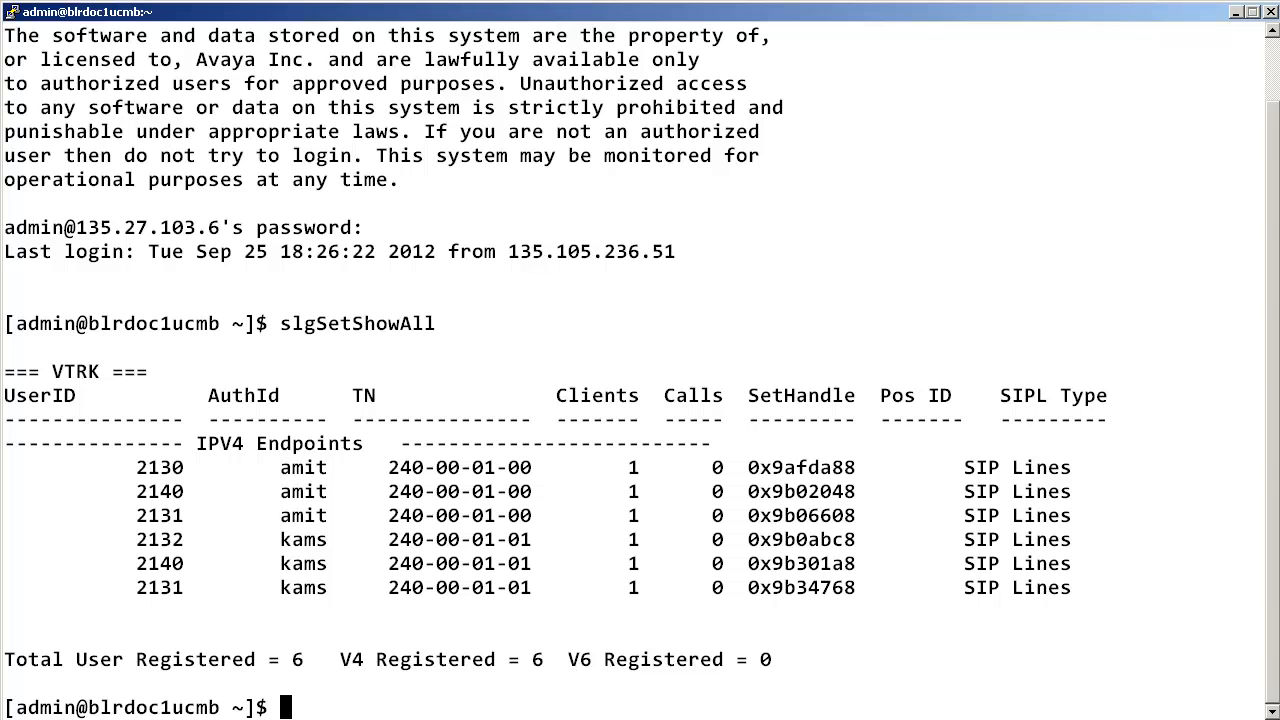
Step: Run slgSetShowByUID "2130" to display user 2130's registration details
text(slg)
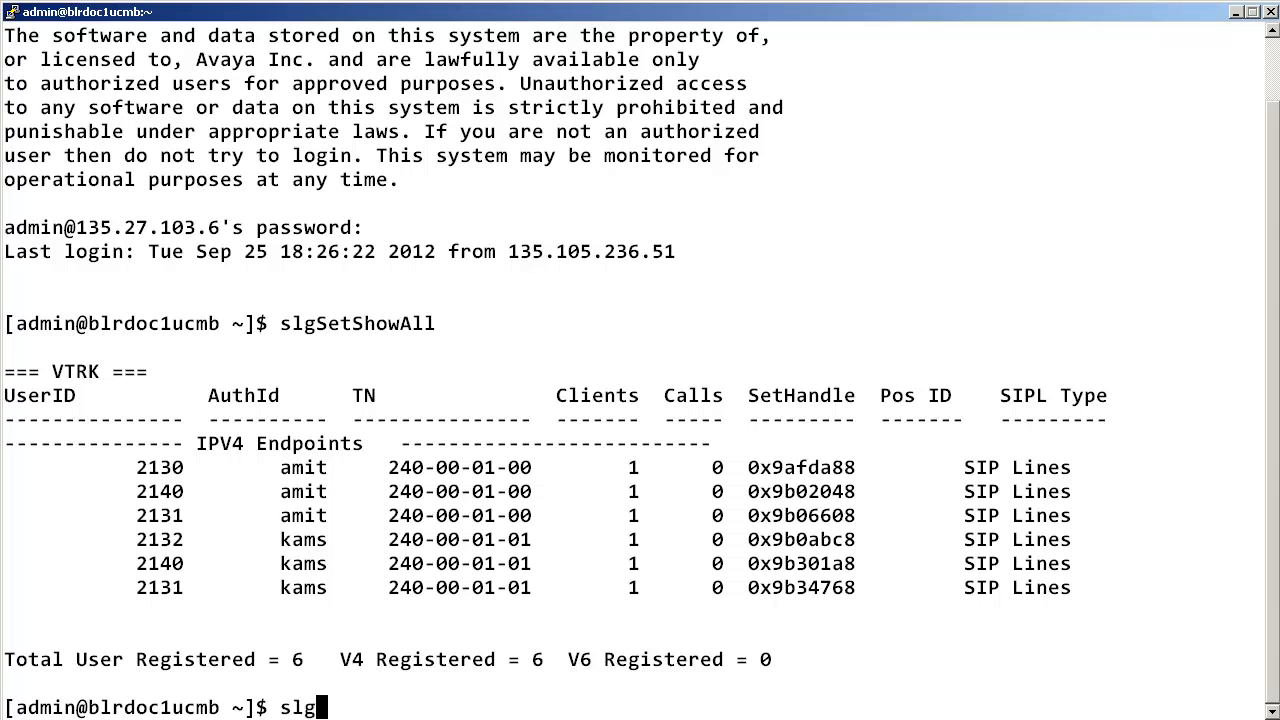
text(SetSh)
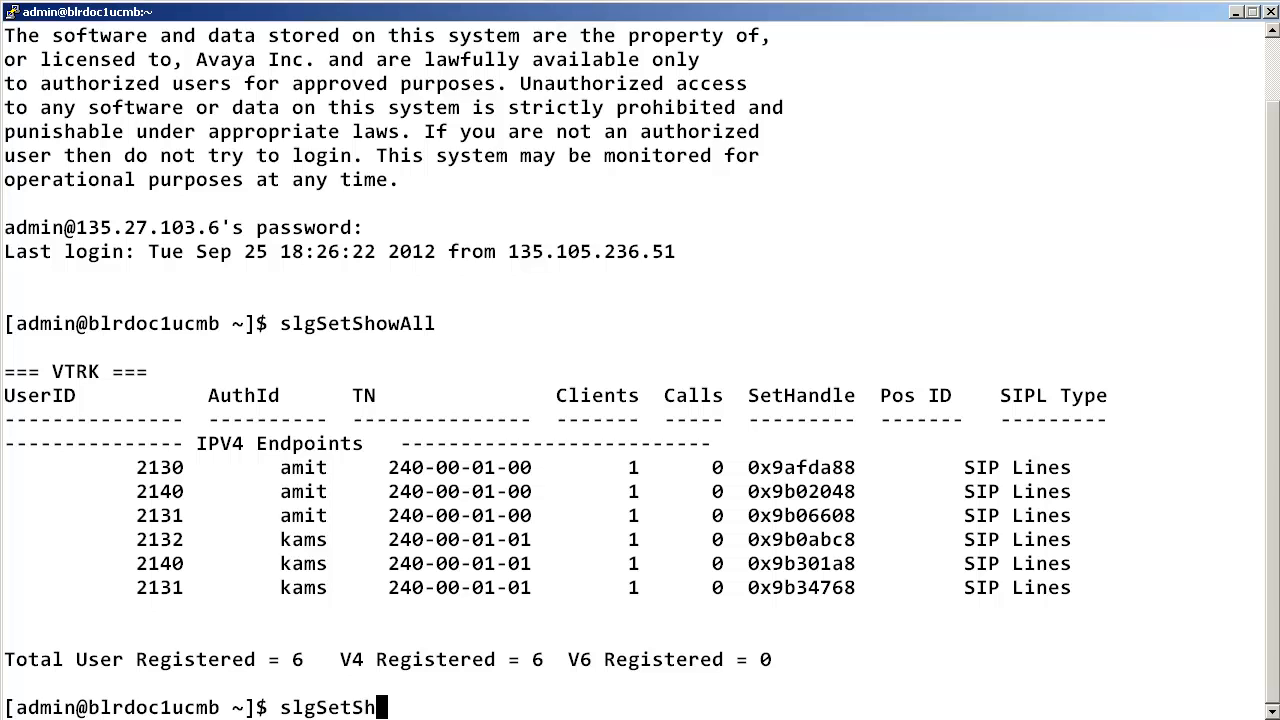
text(owBy)
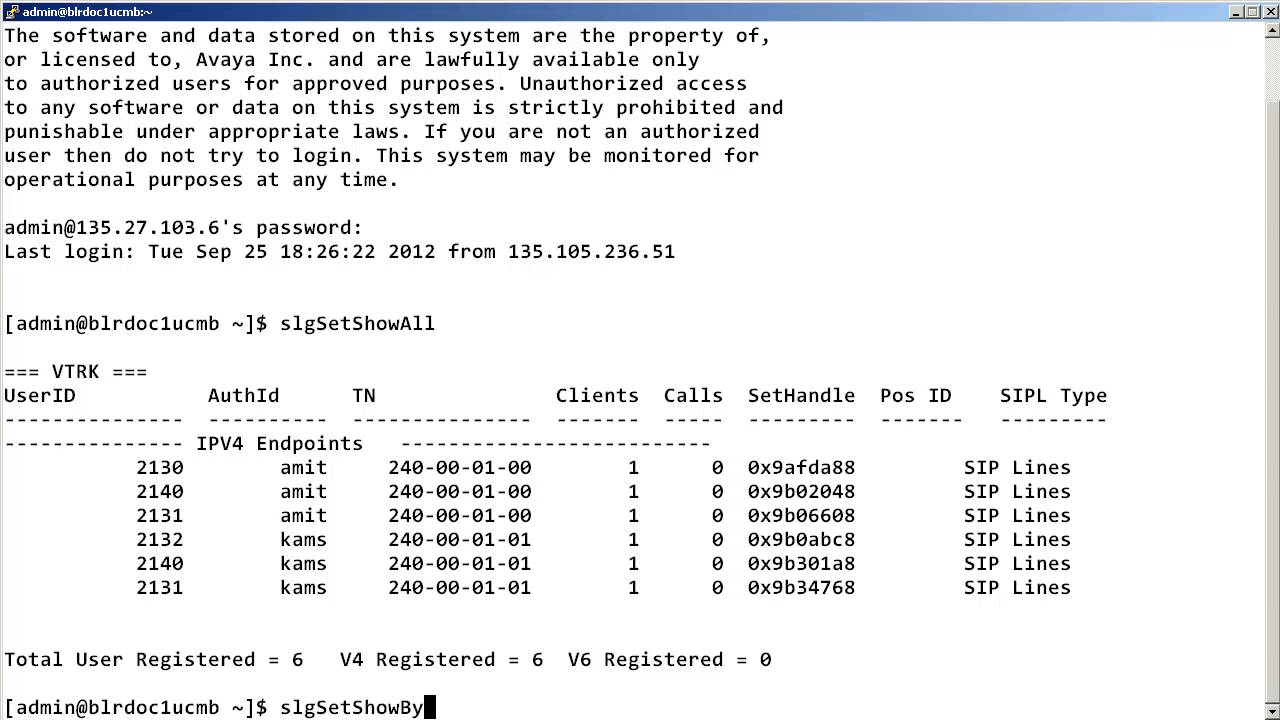
text(UID ")
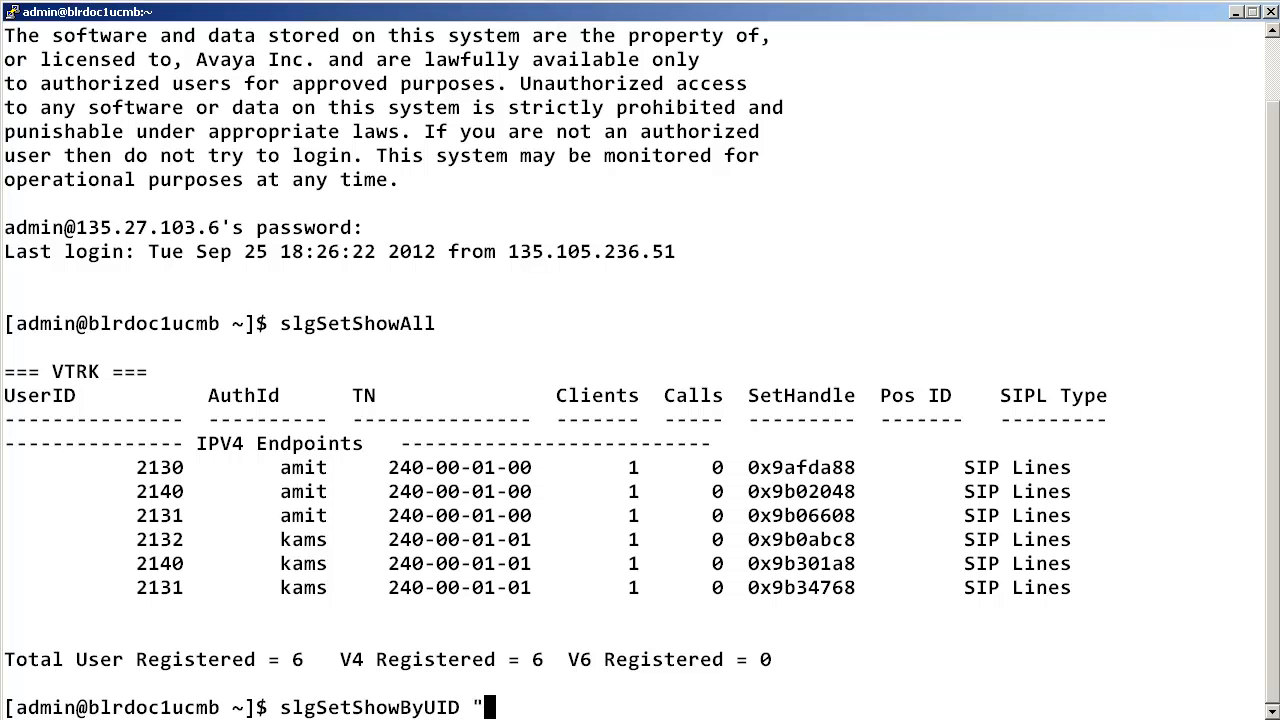
text(2130")
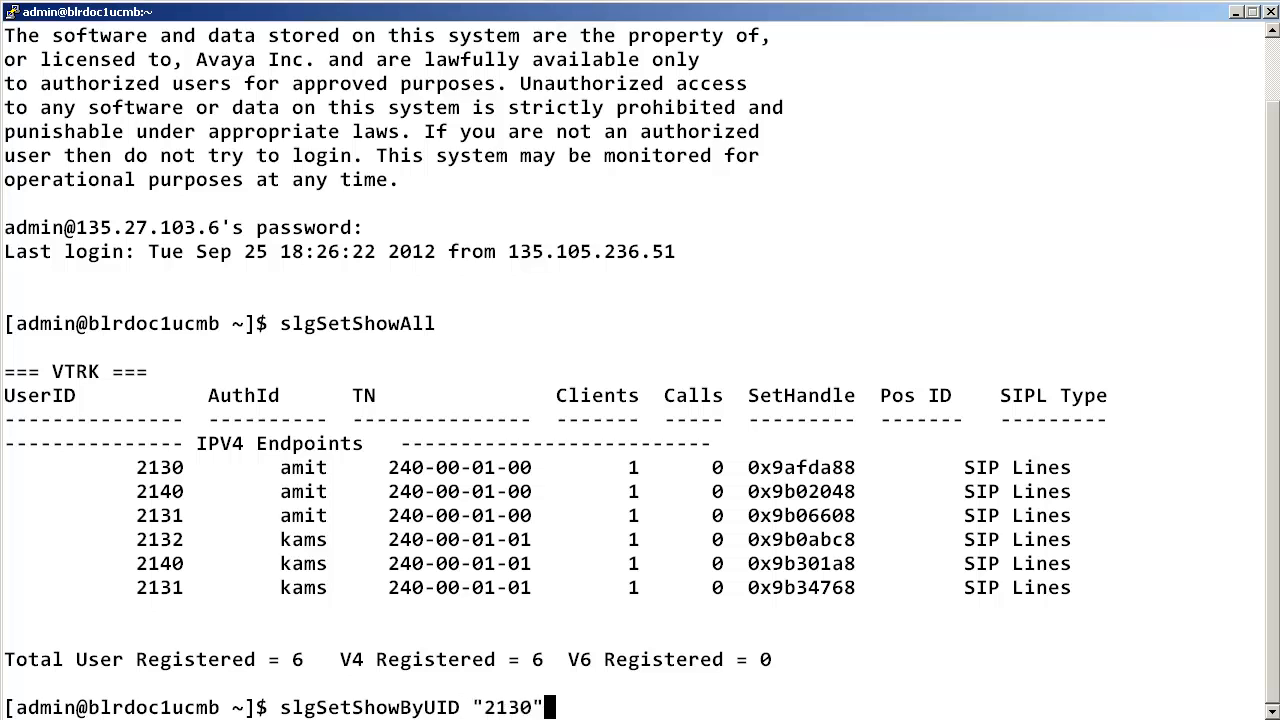
key(Return)
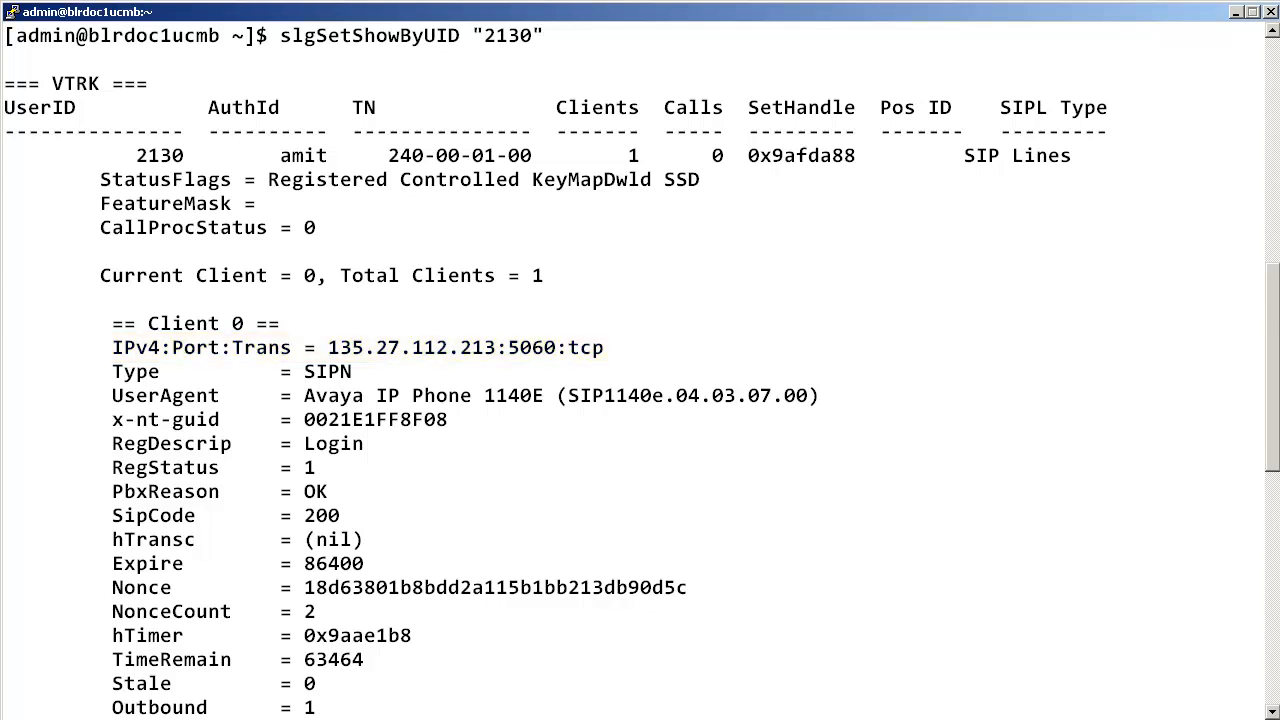
Step: Scroll through user 2130's output to the Key table and Subscription Info
scroll(down, 3)
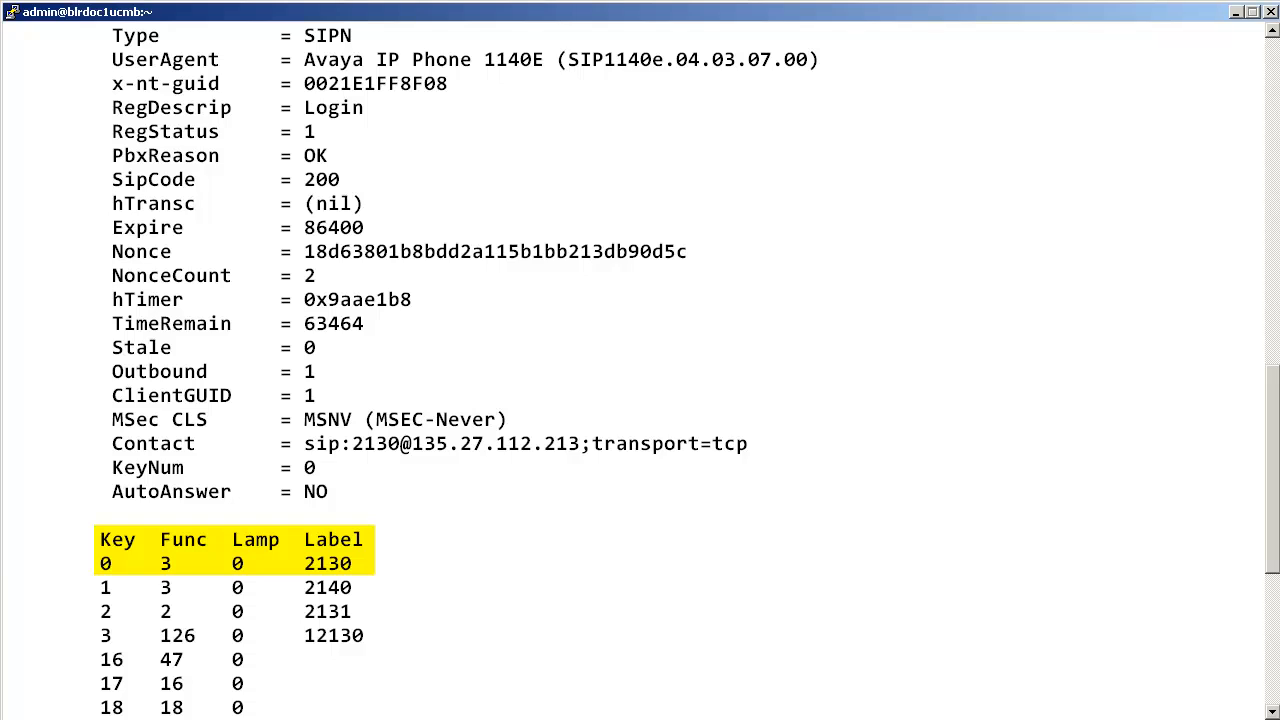
scroll(down, 3)
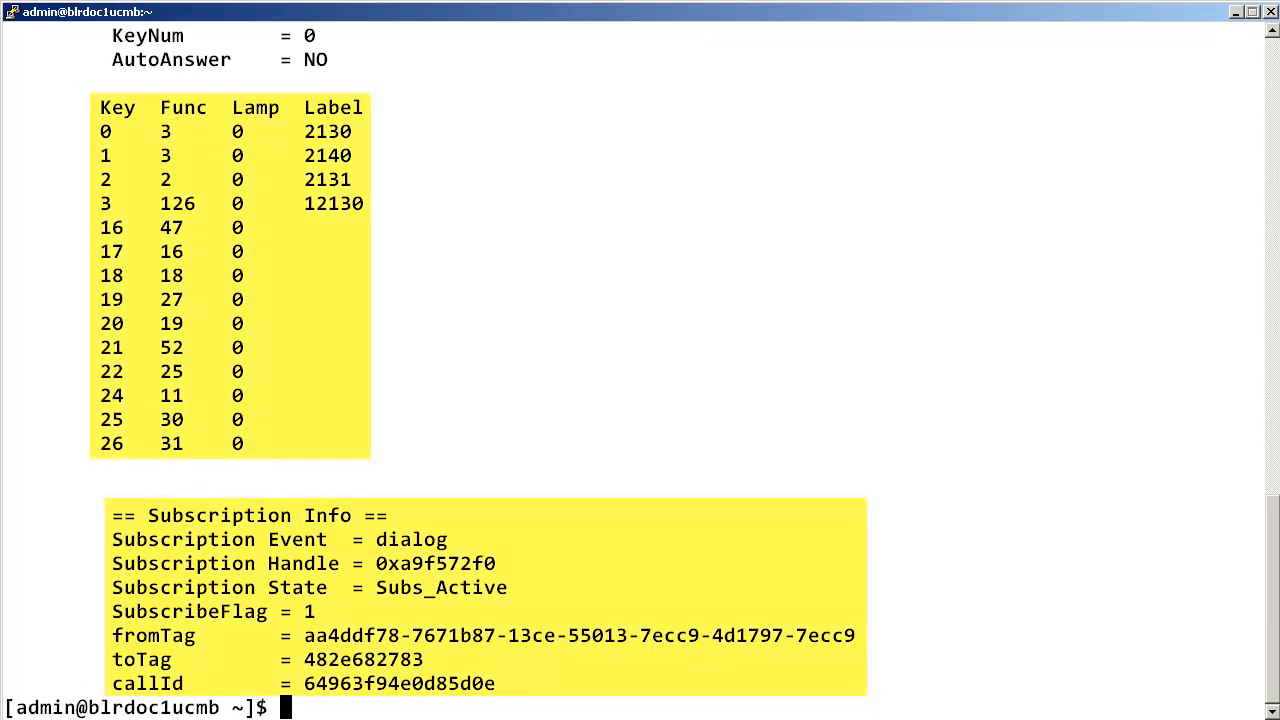